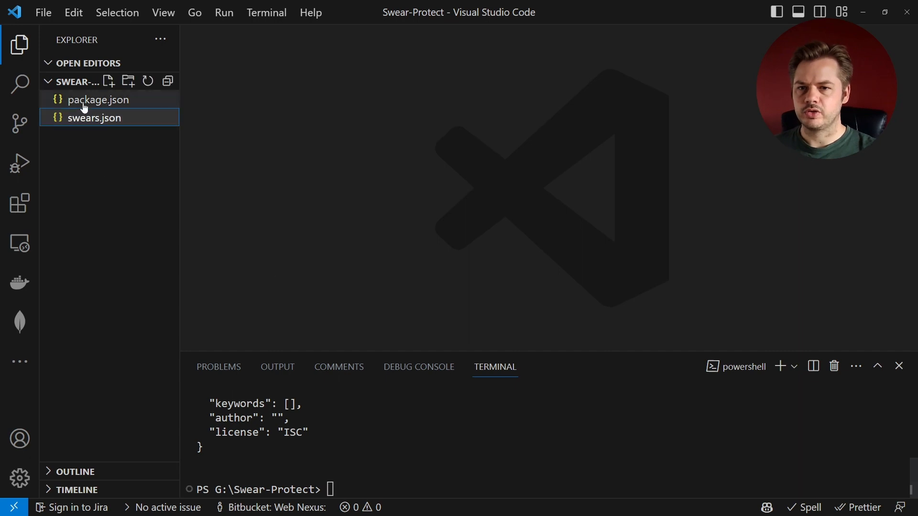
# - With package.json open, install openai, express, body-parser and dotenv via npm i
pyautogui.click(97, 100)
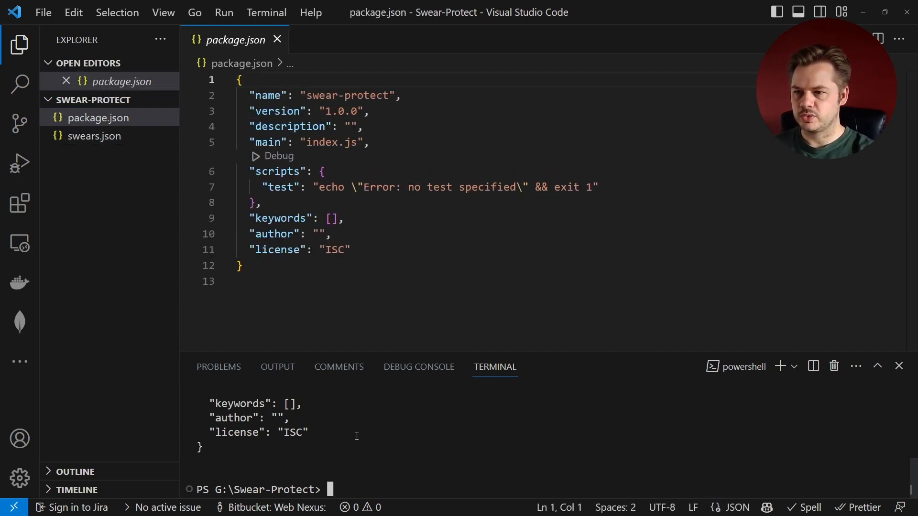
pyautogui.write('npm i')
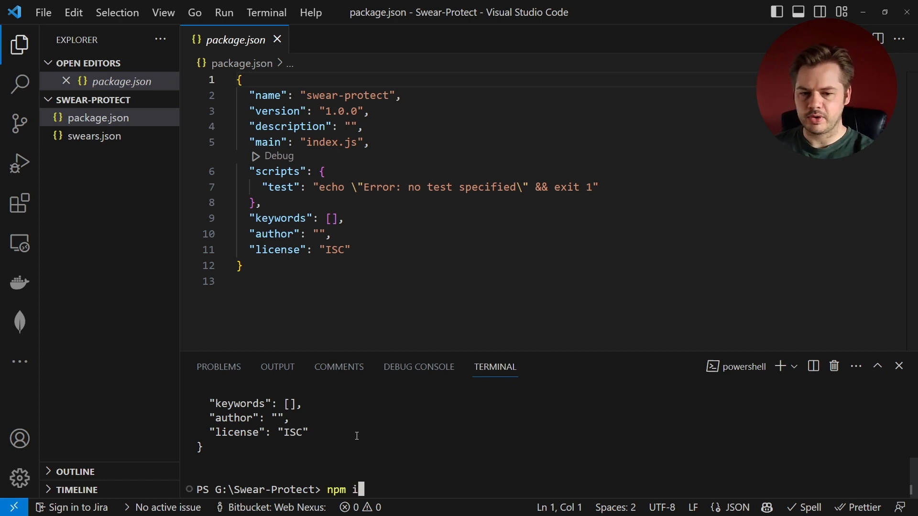
pyautogui.write('openai express')
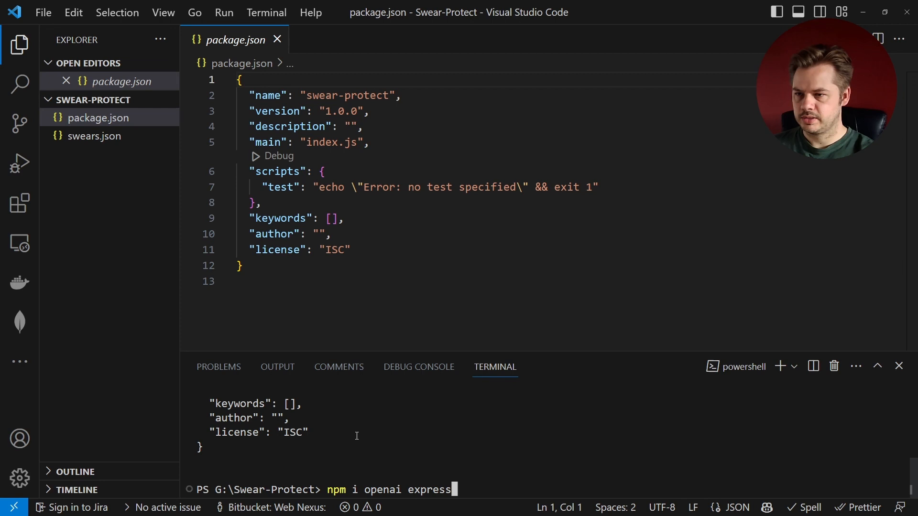
pyautogui.write('body-pa')
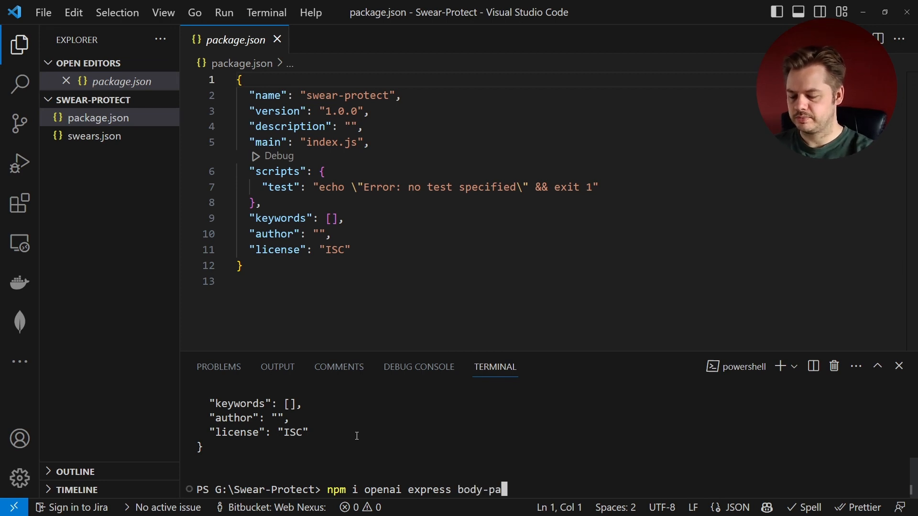
pyautogui.write('rser')
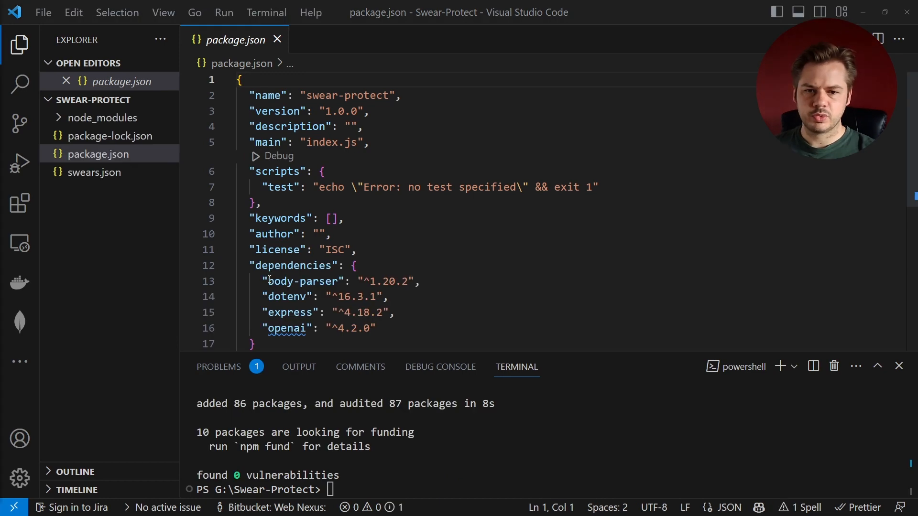
pyautogui.click(375, 328)
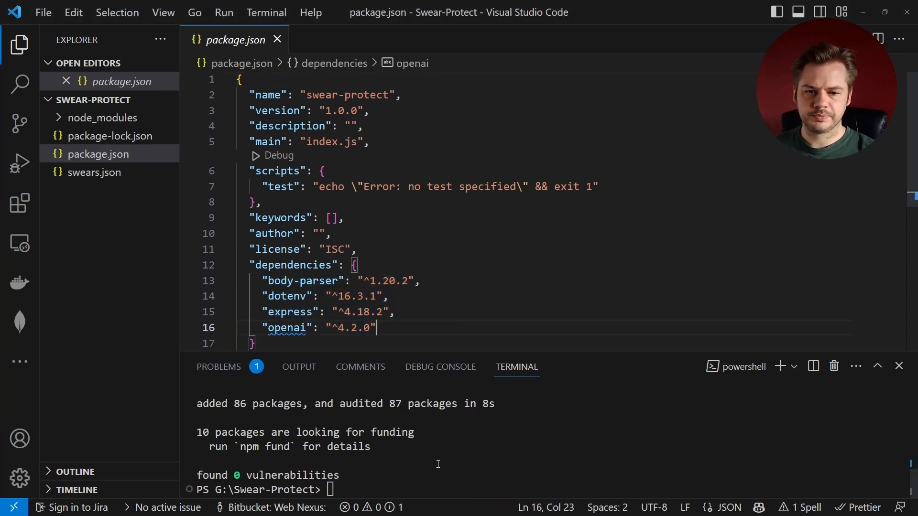
# - Create a .env file containing the OPENAI_API_KEY value
pyautogui.click(109, 100)
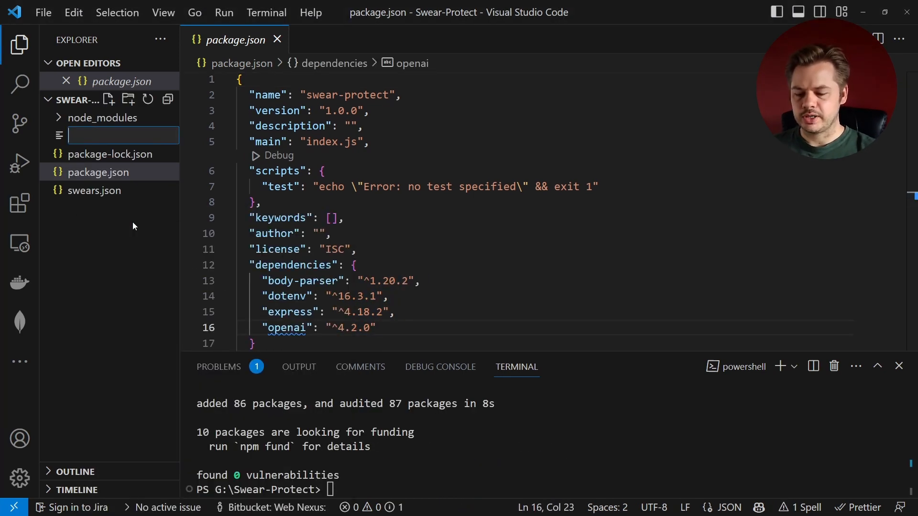
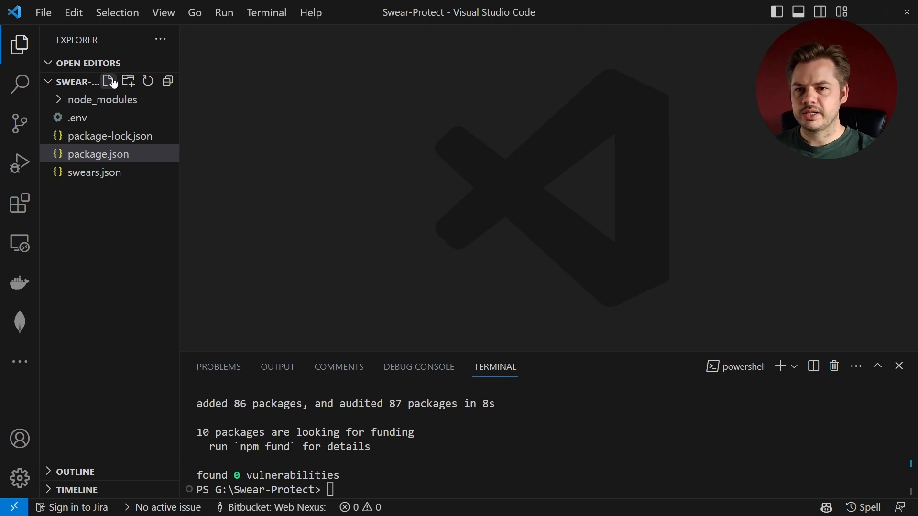
# - Create index.js and require OpenAI from 'openai-api'
pyautogui.click(107, 81)
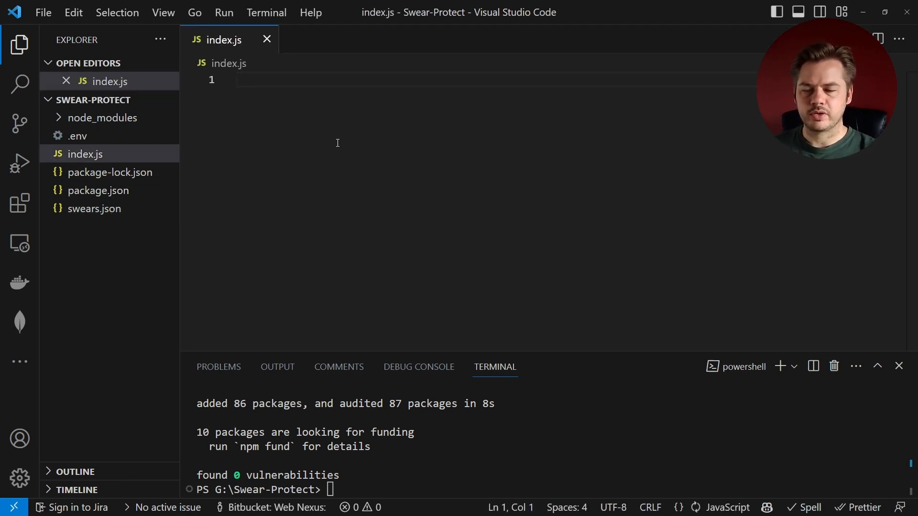
pyautogui.click(281, 188)
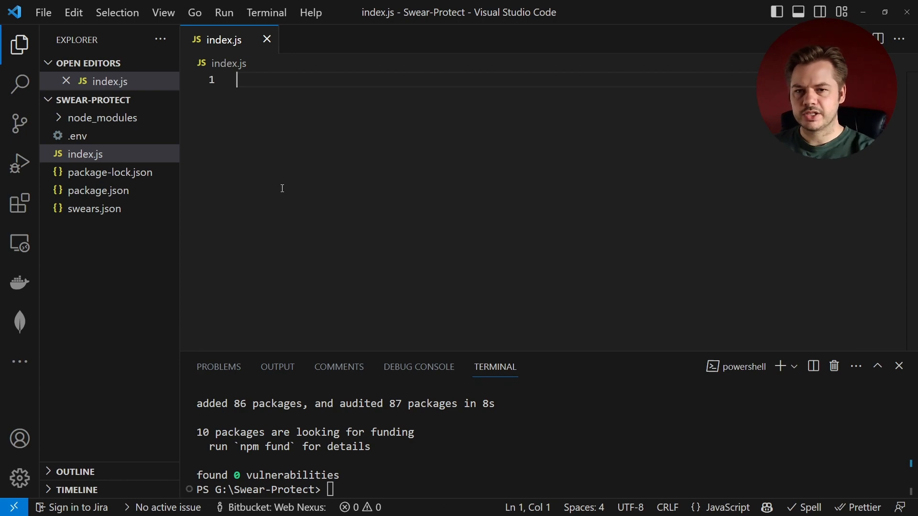
pyautogui.write('const')
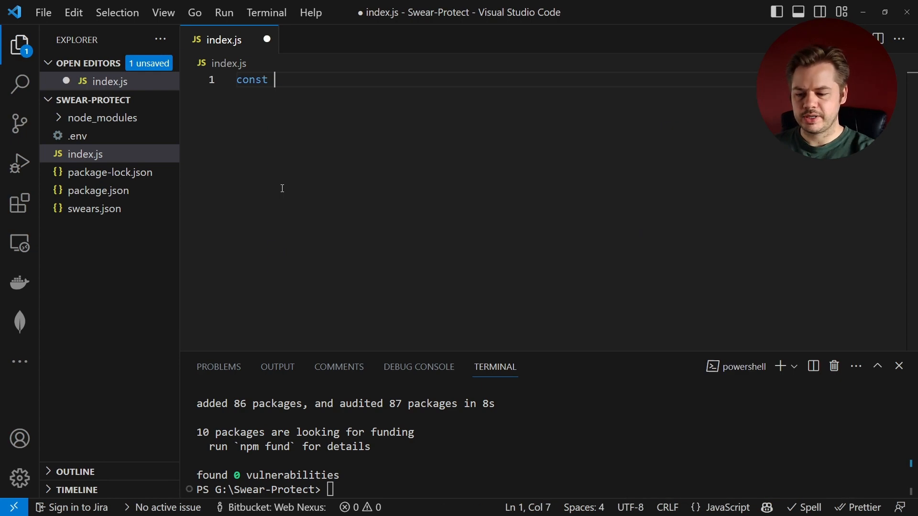
pyautogui.write('{}')
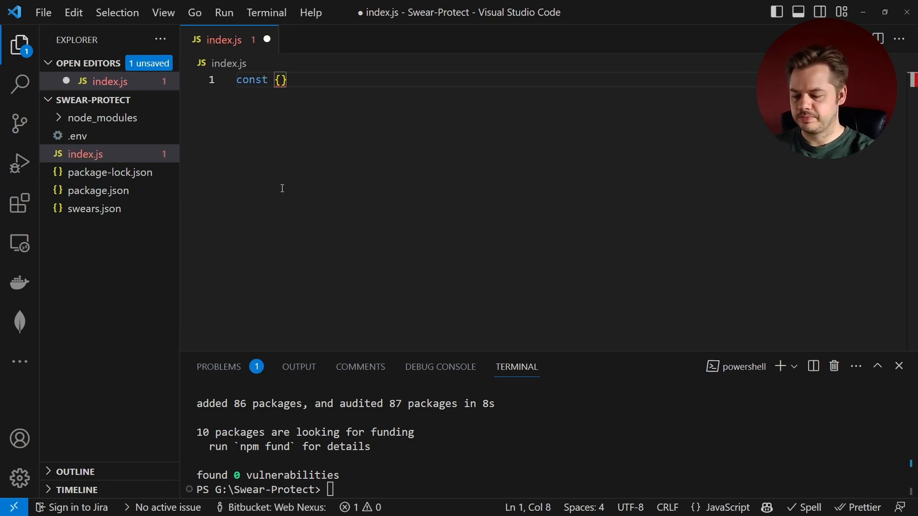
pyautogui.write("OpenAI} = require('openai-api');")
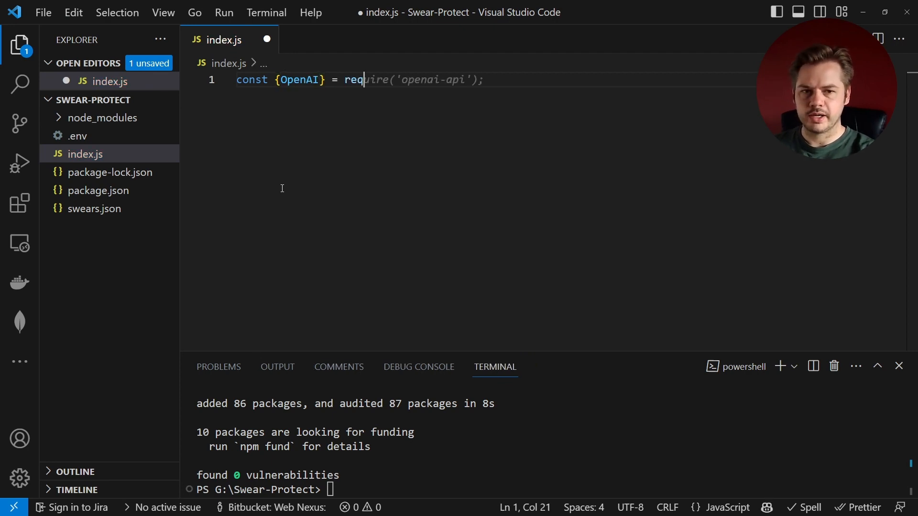
pyautogui.write("uire('openai');")
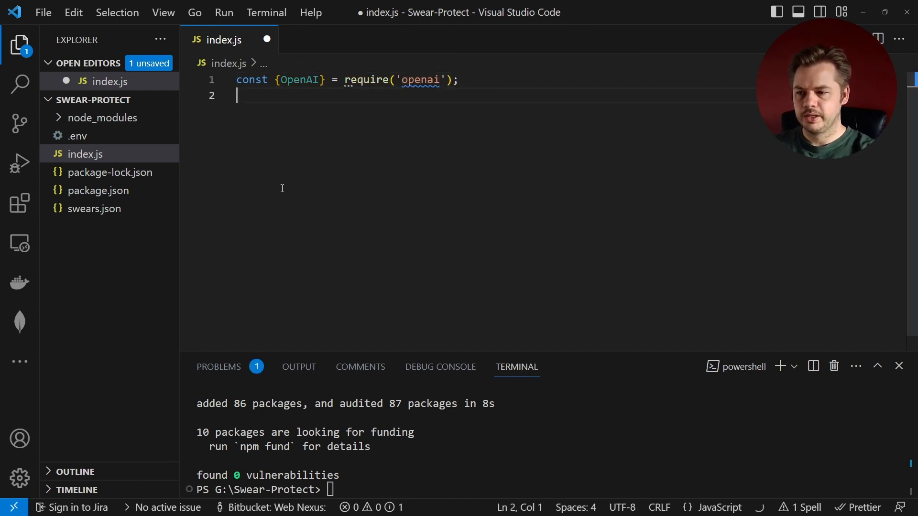
# - Require express and body-parser, and load dotenv's config
pyautogui.write('const e')
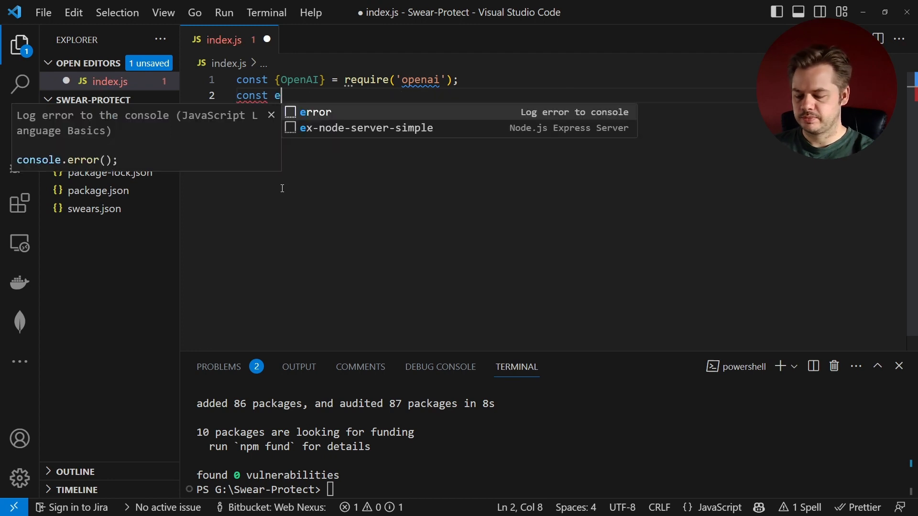
pyautogui.write("xpress = require('express');")
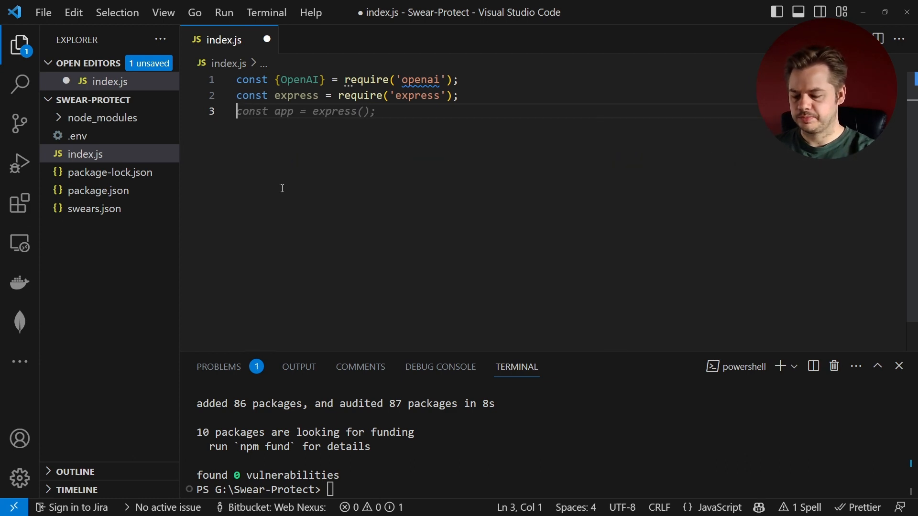
pyautogui.write("const bodyParser = require('body-parser');")
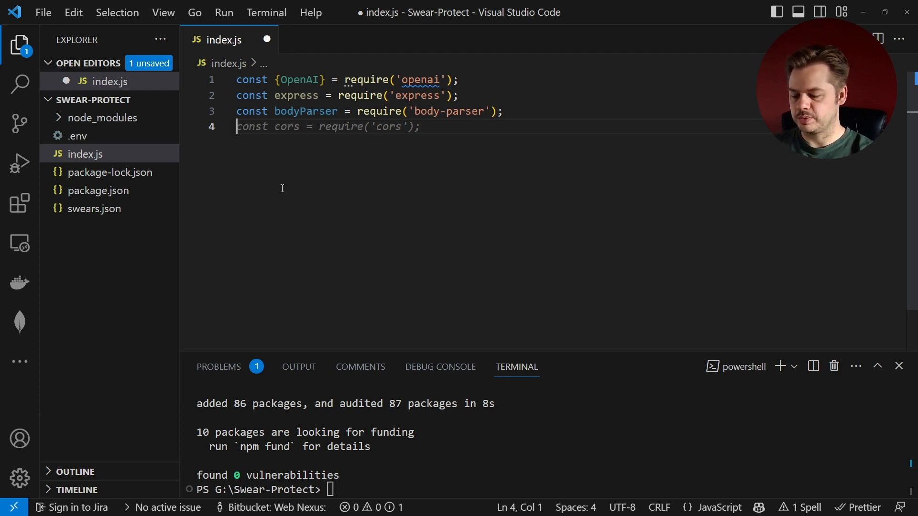
pyautogui.write("require('dotenv').config();")
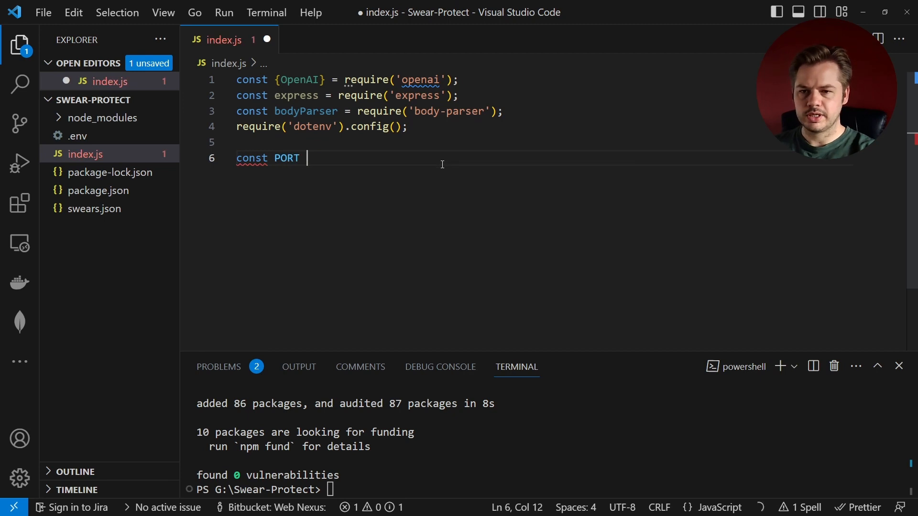
pyautogui.write('= process.env.PORT || 3000;')
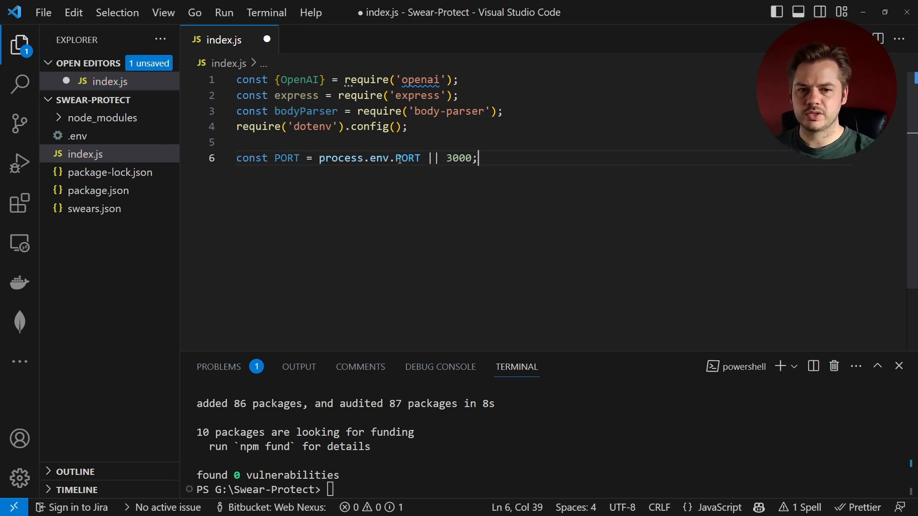
pyautogui.doubleClick(407, 159)
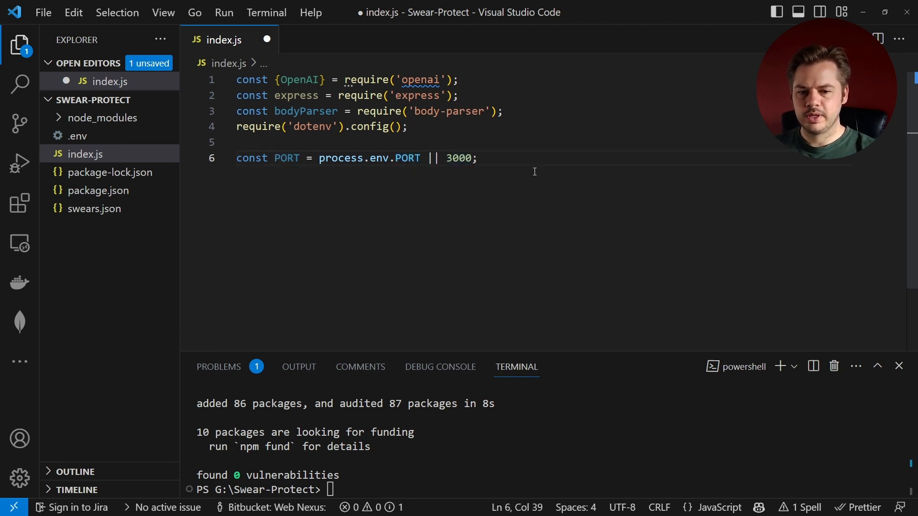
pyautogui.write('const app = express();')
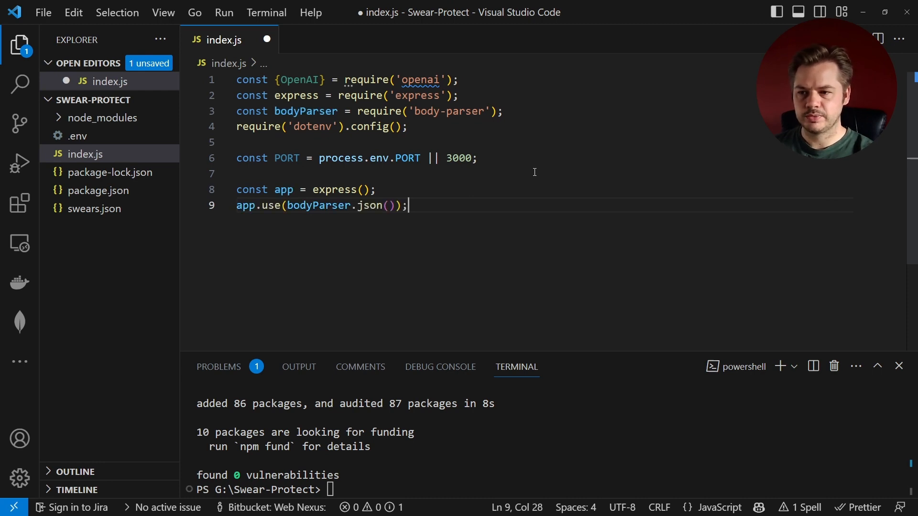
pyautogui.press('Enter')
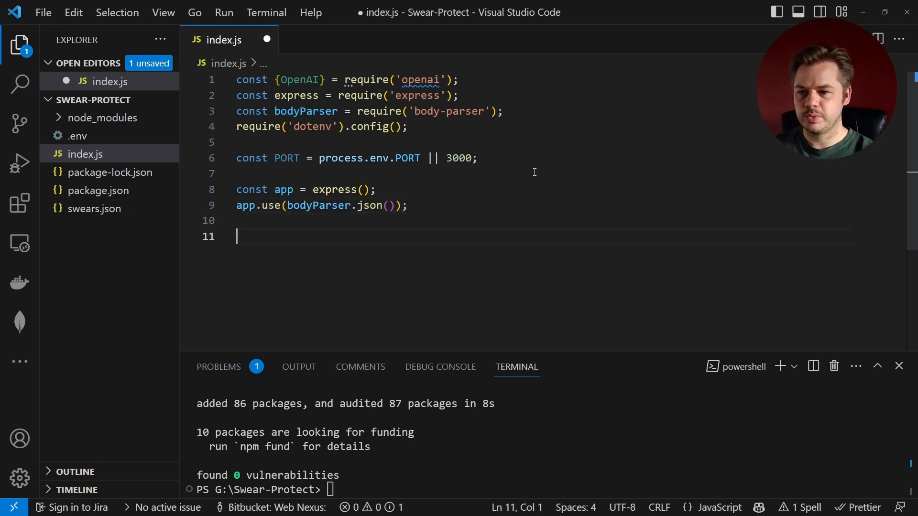
pyautogui.write('const openai = new OpenAI(process.env.OPENAI_API_KEY);')
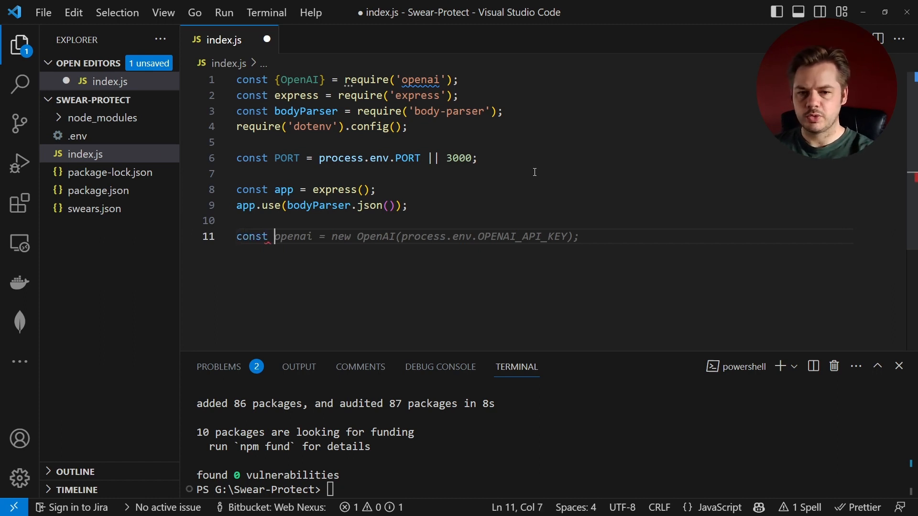
pyautogui.write('openai = new OpenAI({apiKey: process.env.OPENAI_API_KEY});')
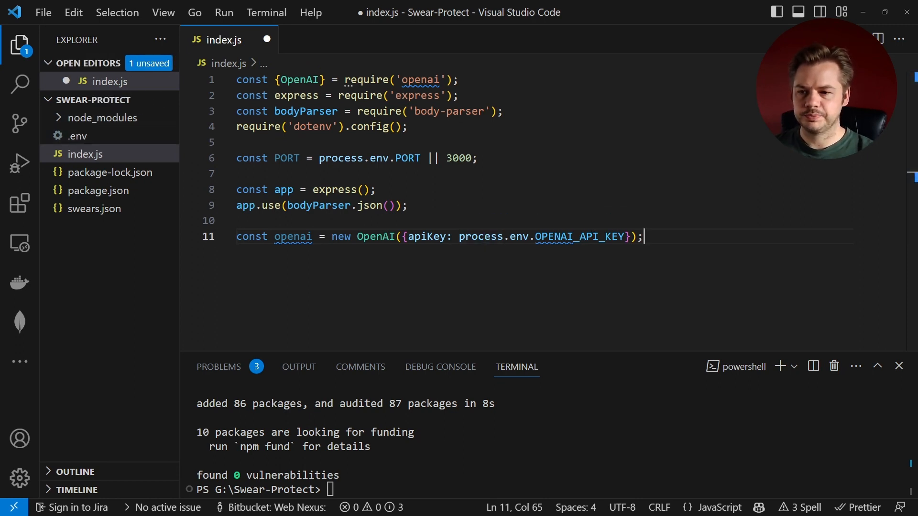
pyautogui.write("app.post('/api/ask', async (req, res) => {")
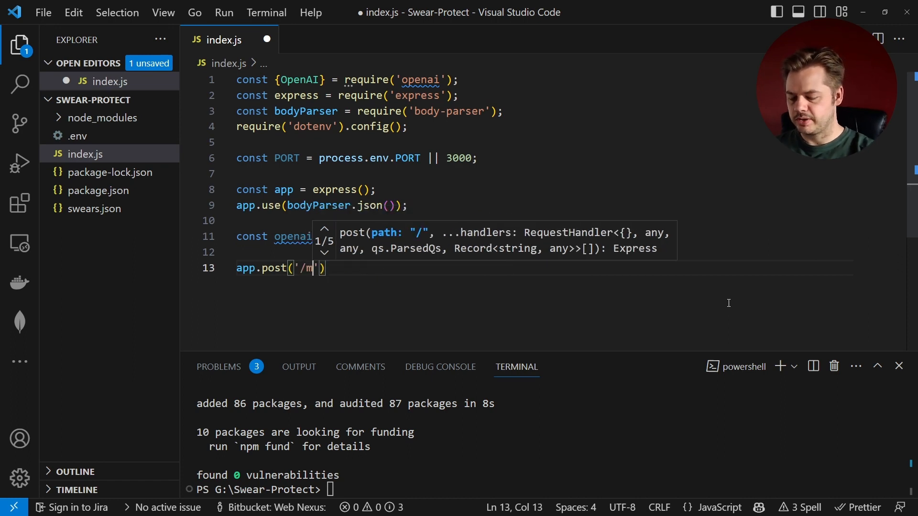
pyautogui.write('essage')
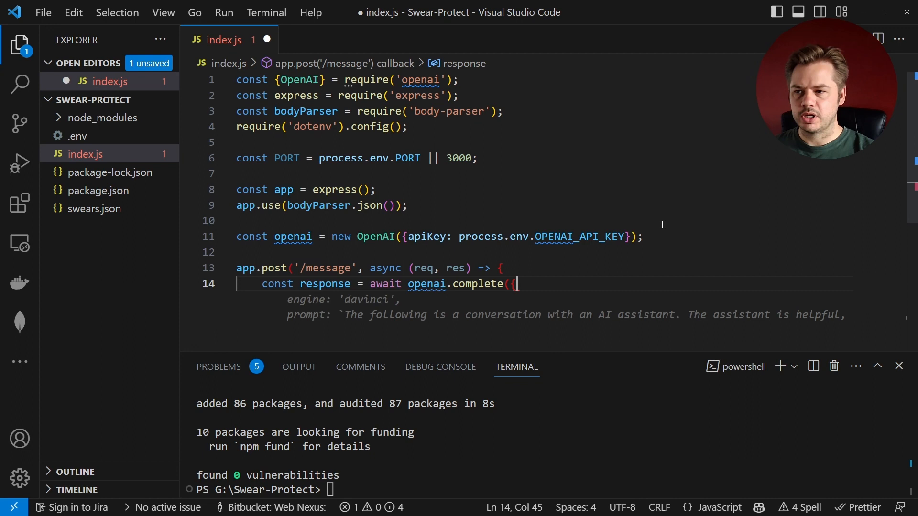
pyautogui.doubleClick(477, 284)
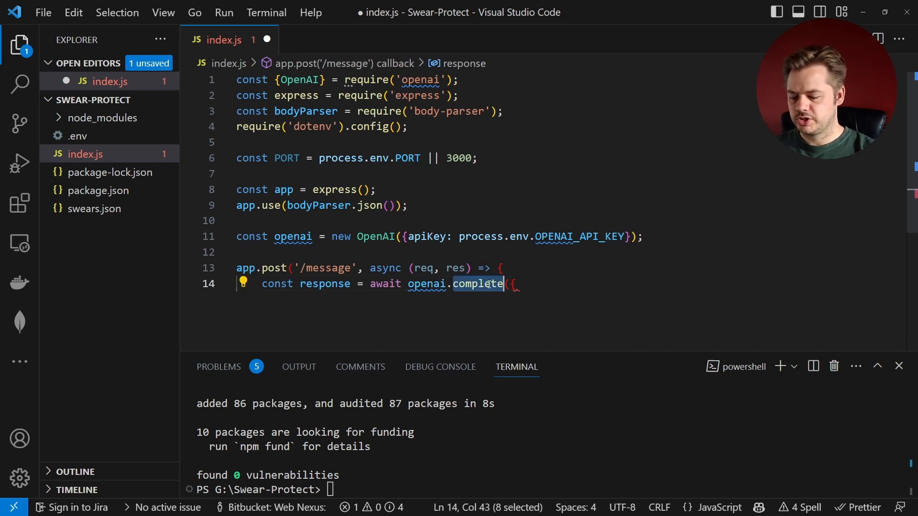
pyautogui.write('chat.completions')
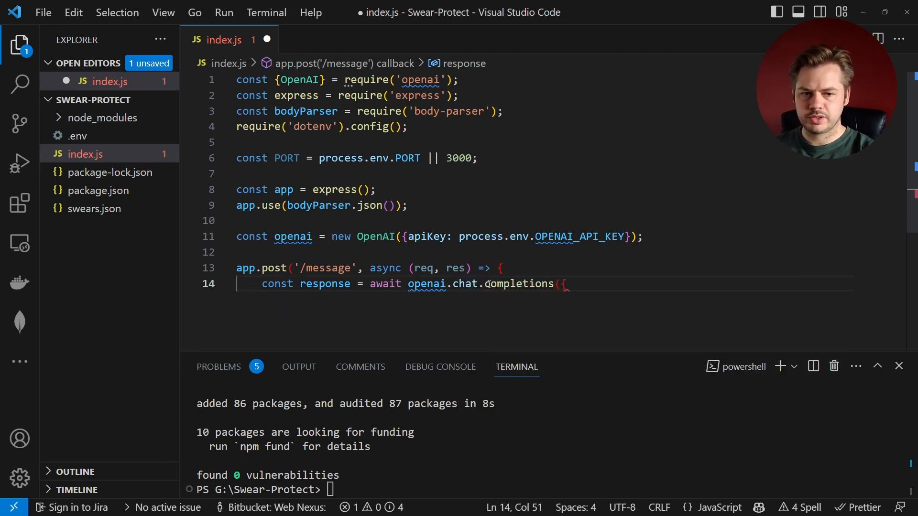
pyautogui.write('.create')
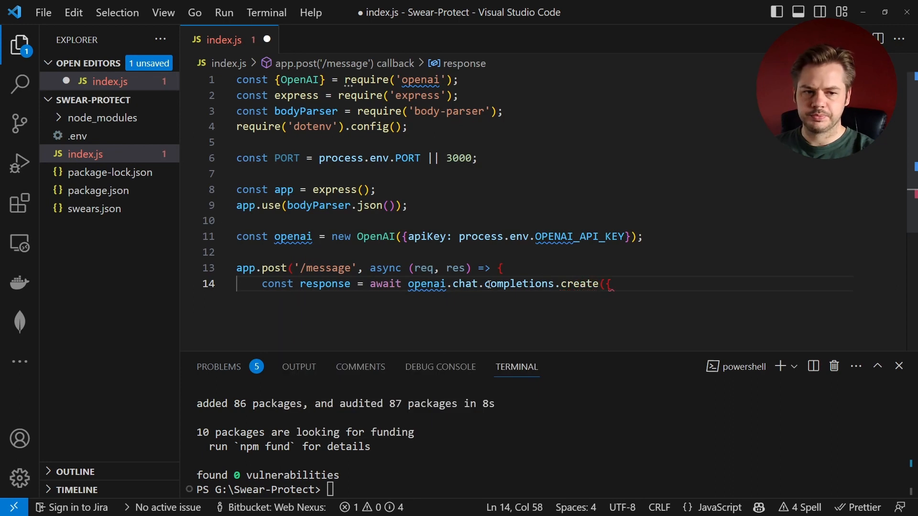
pyautogui.write('mod')
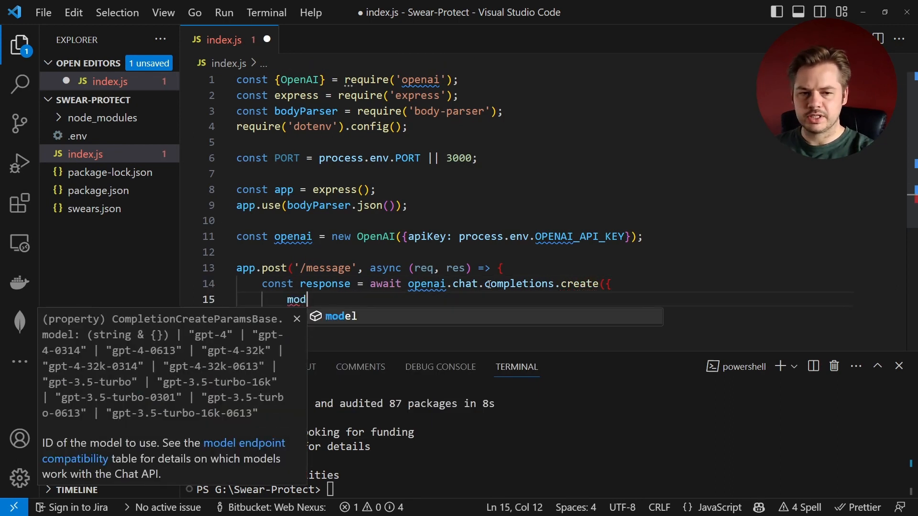
pyautogui.write('el: process.env.OPENAI_MODEL_ID,')
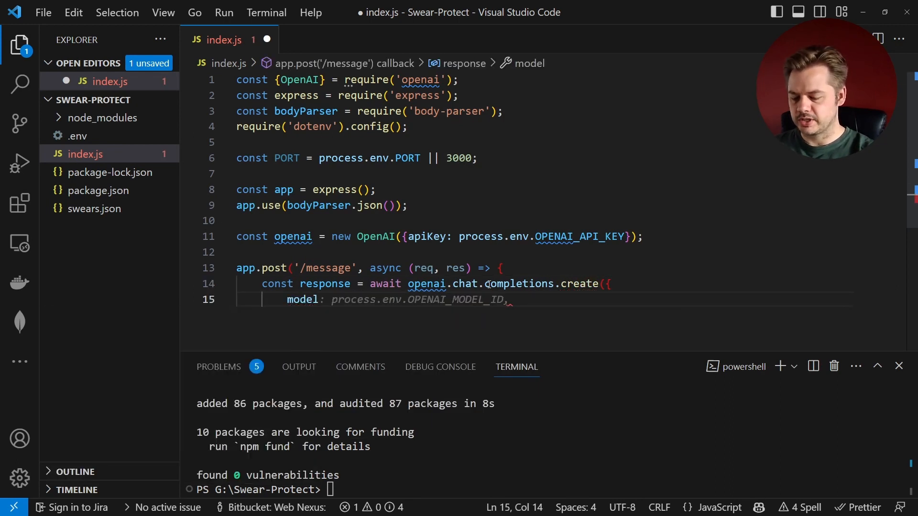
pyautogui.write("'gpt-4',")
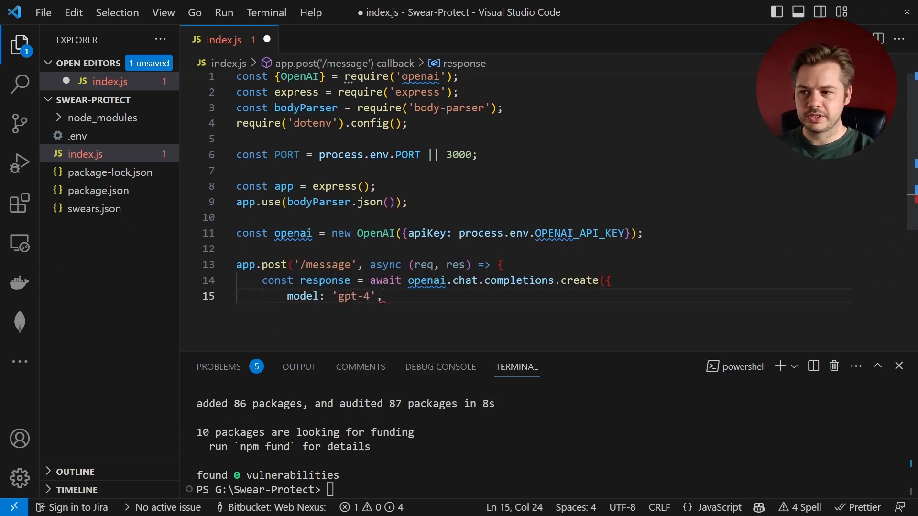
pyautogui.write('prompt: req.body.message,')
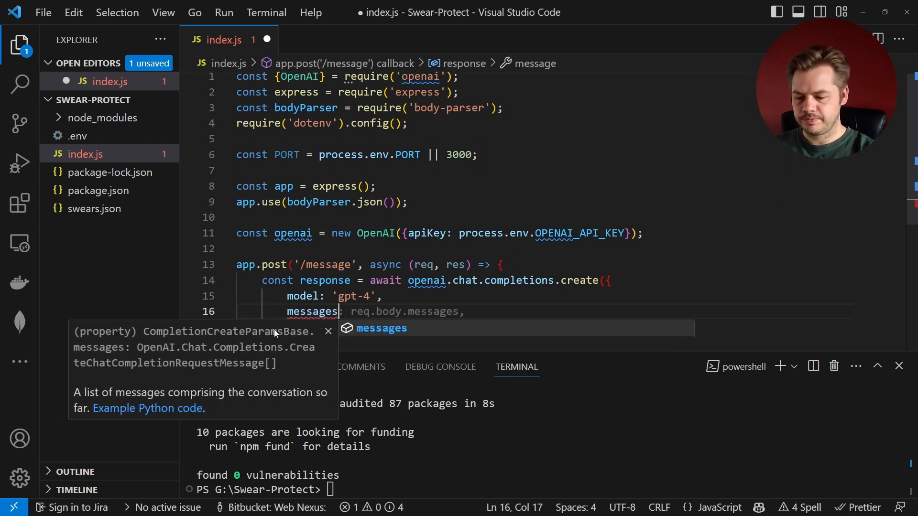
pyautogui.write('[')
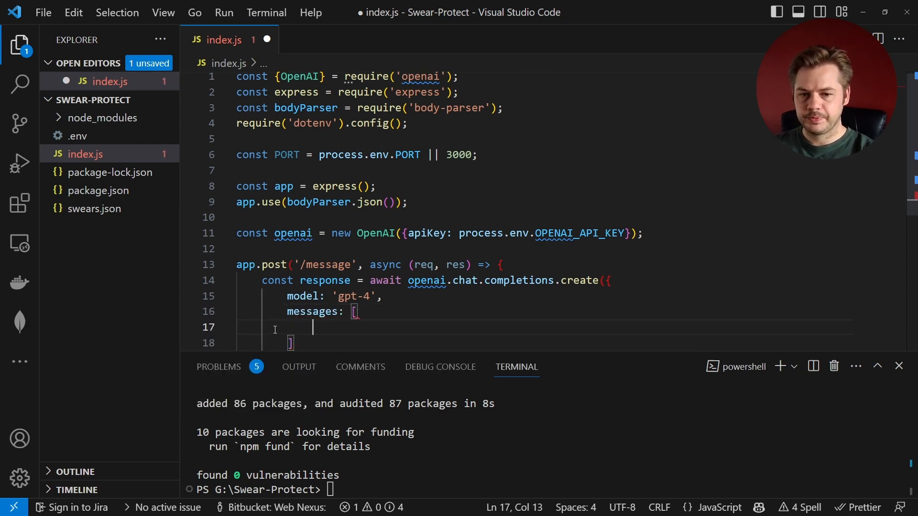
pyautogui.write('{')
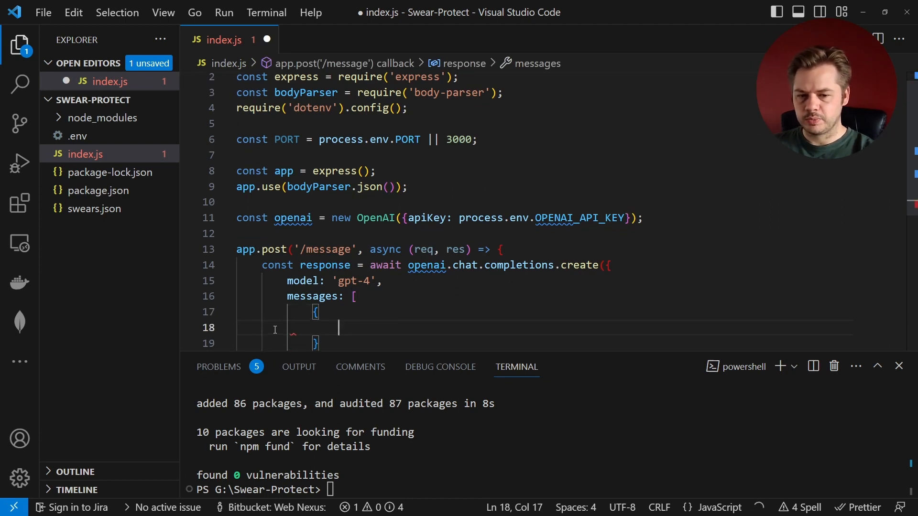
pyautogui.write("role: 'customer',")
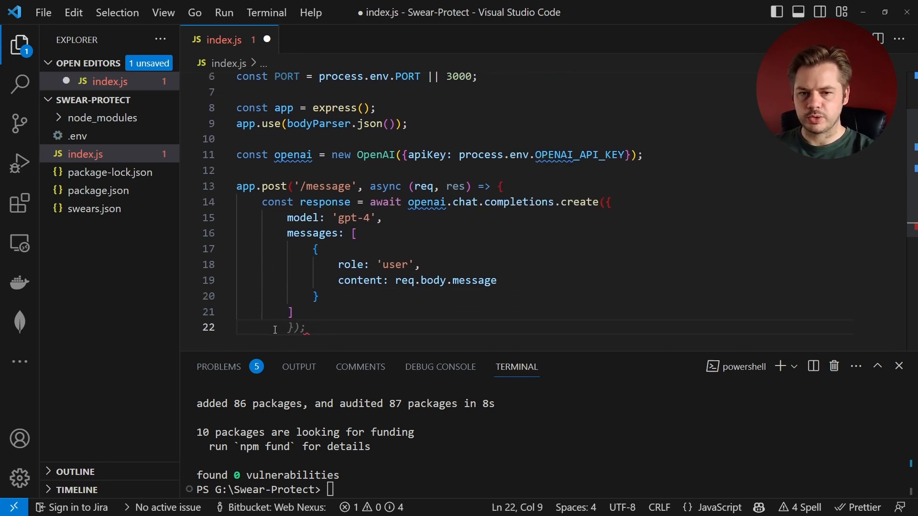
pyautogui.press('Backspace')
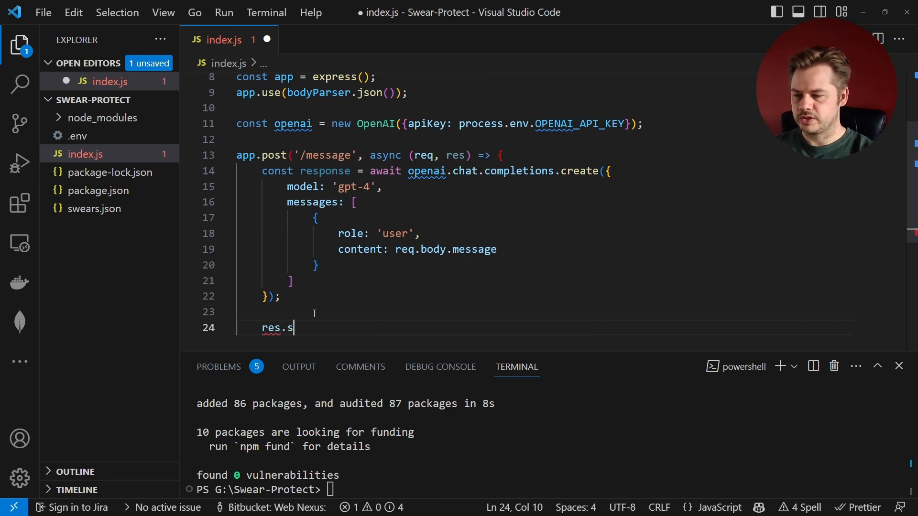
pyautogui.write('end{')
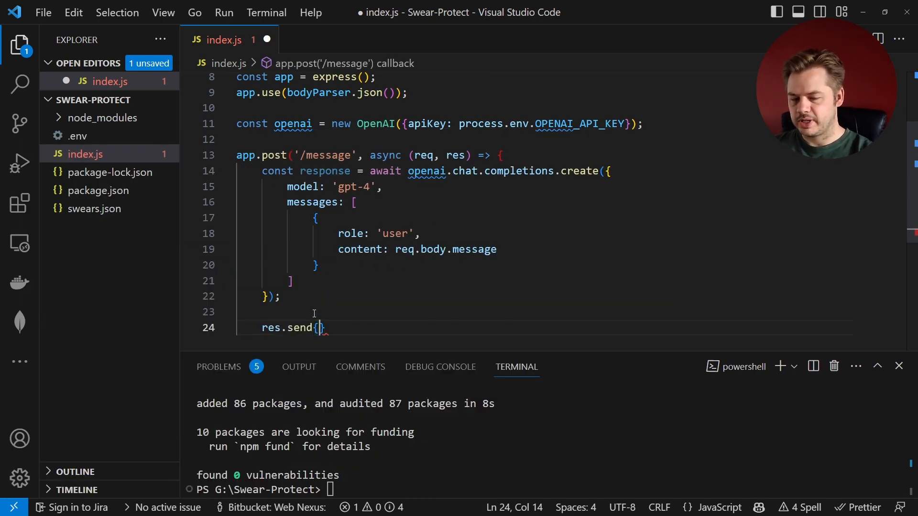
pyautogui.write('response.data.choices[0].text')
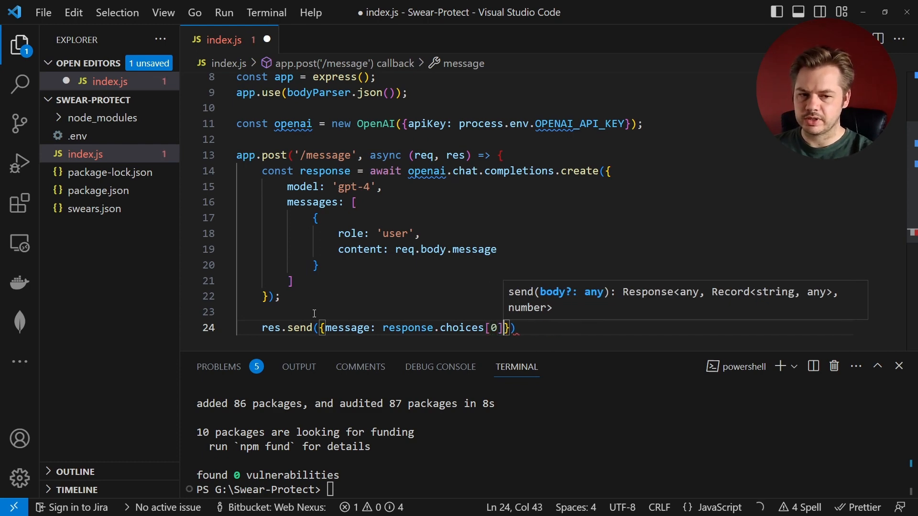
pyautogui.write('.')
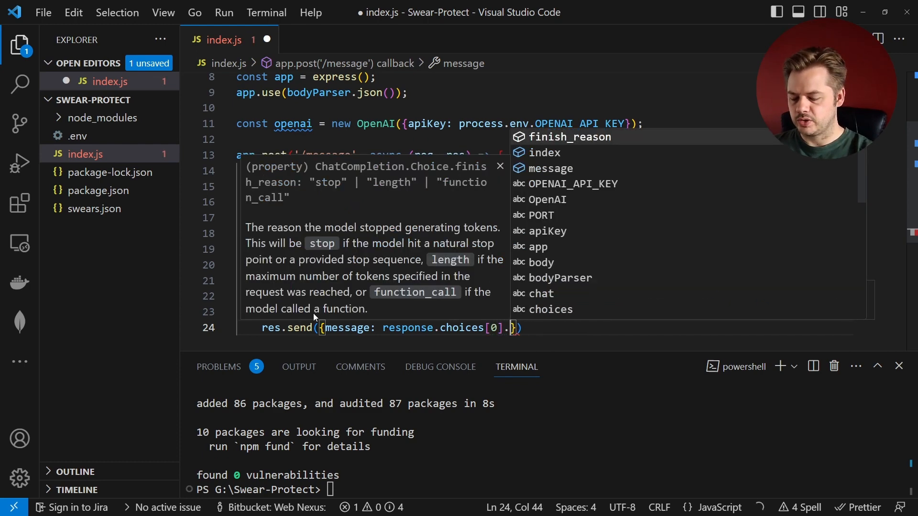
pyautogui.write('message.')
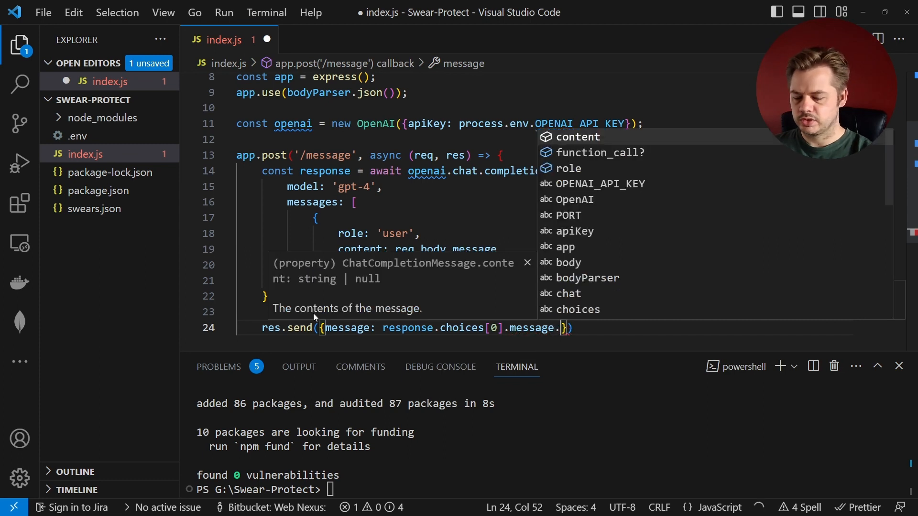
pyautogui.write('content')
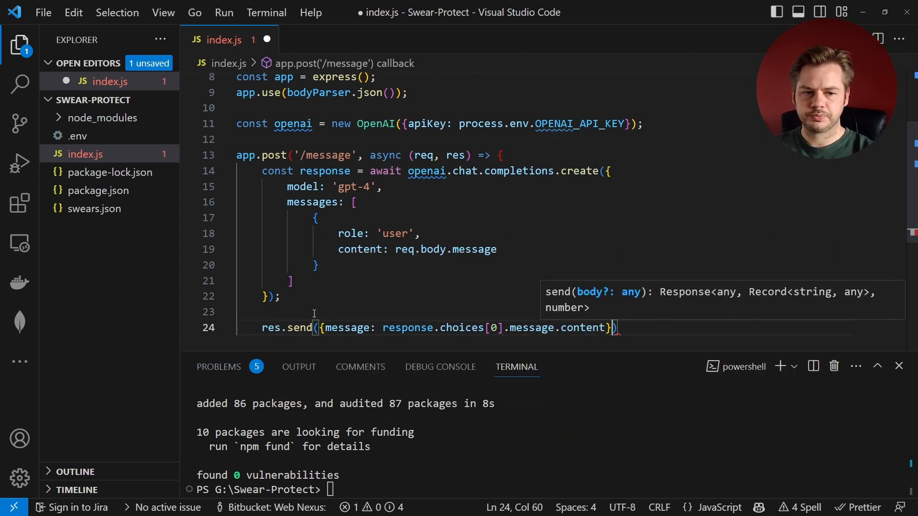
pyautogui.write(');')
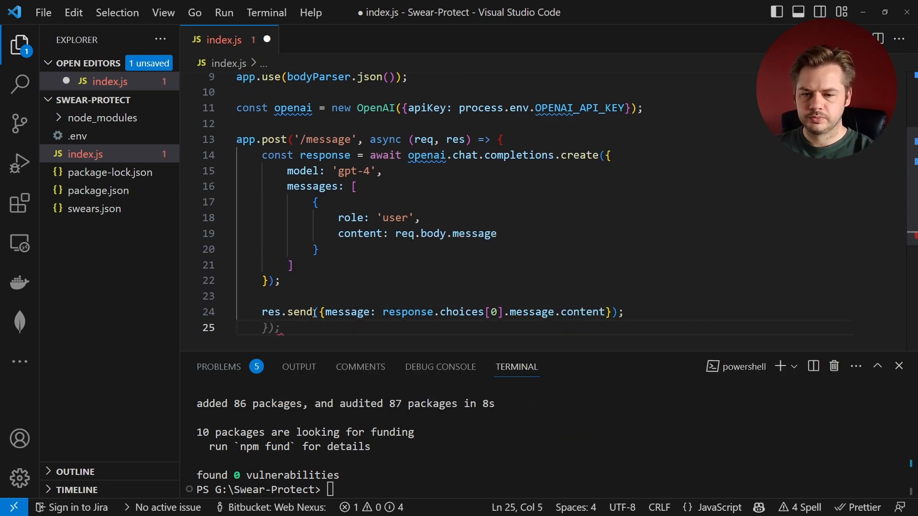
pyautogui.press('Backspace')
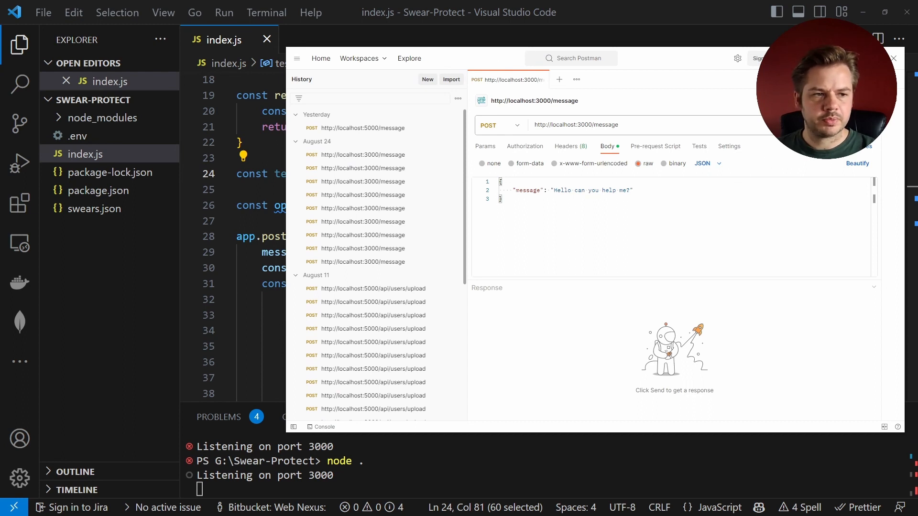
pyautogui.click(872, 125)
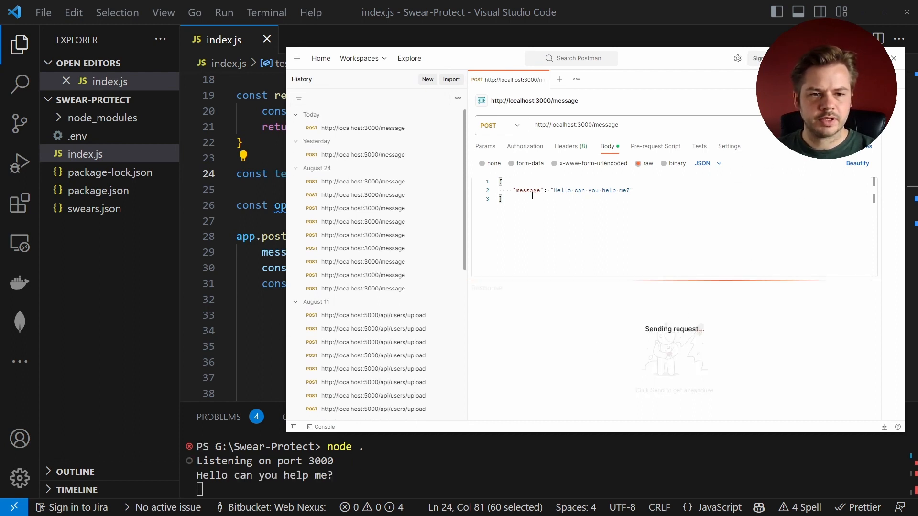